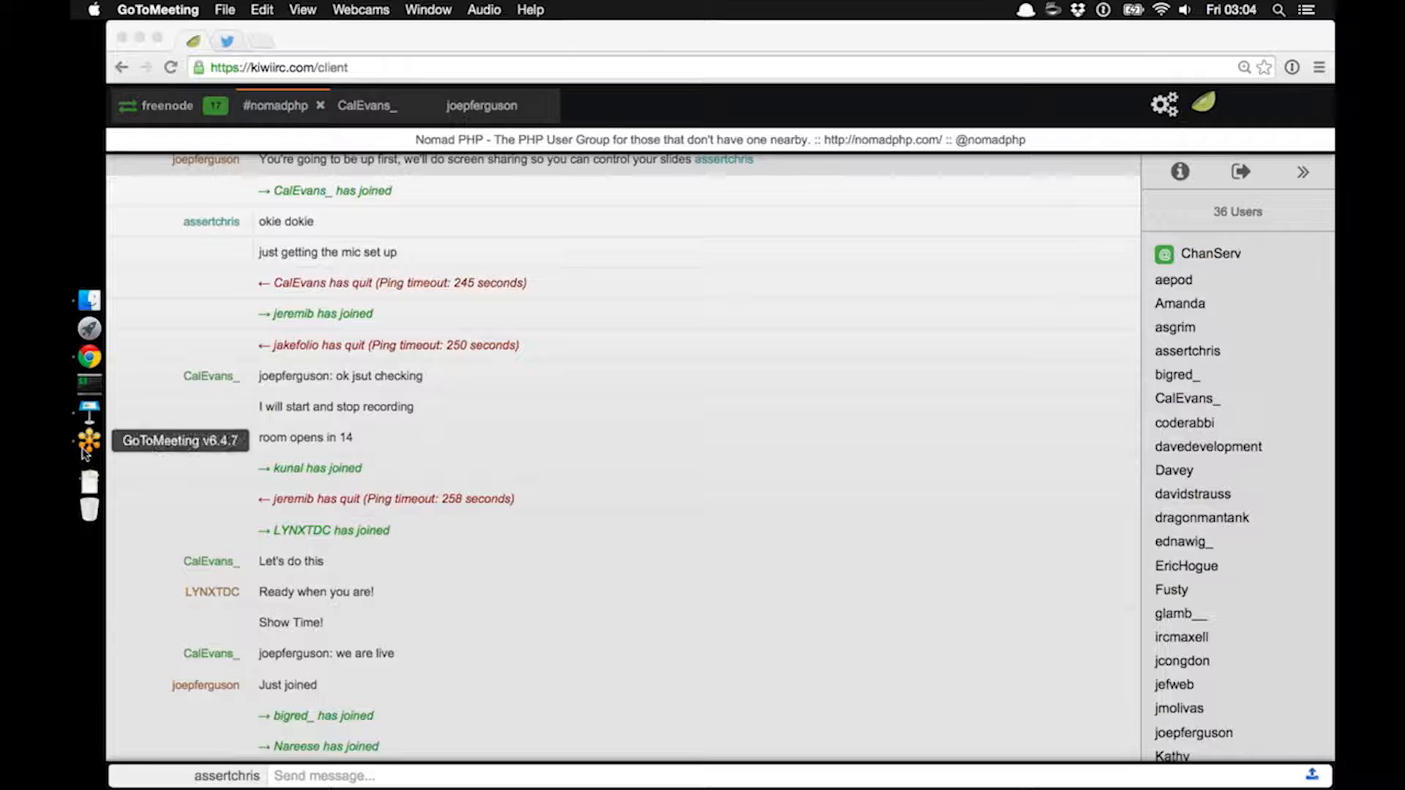
Bring the Keynote 'Typed PHP' deck forward from the Kiwi IRC #nomadphp channel.
click(87, 413)
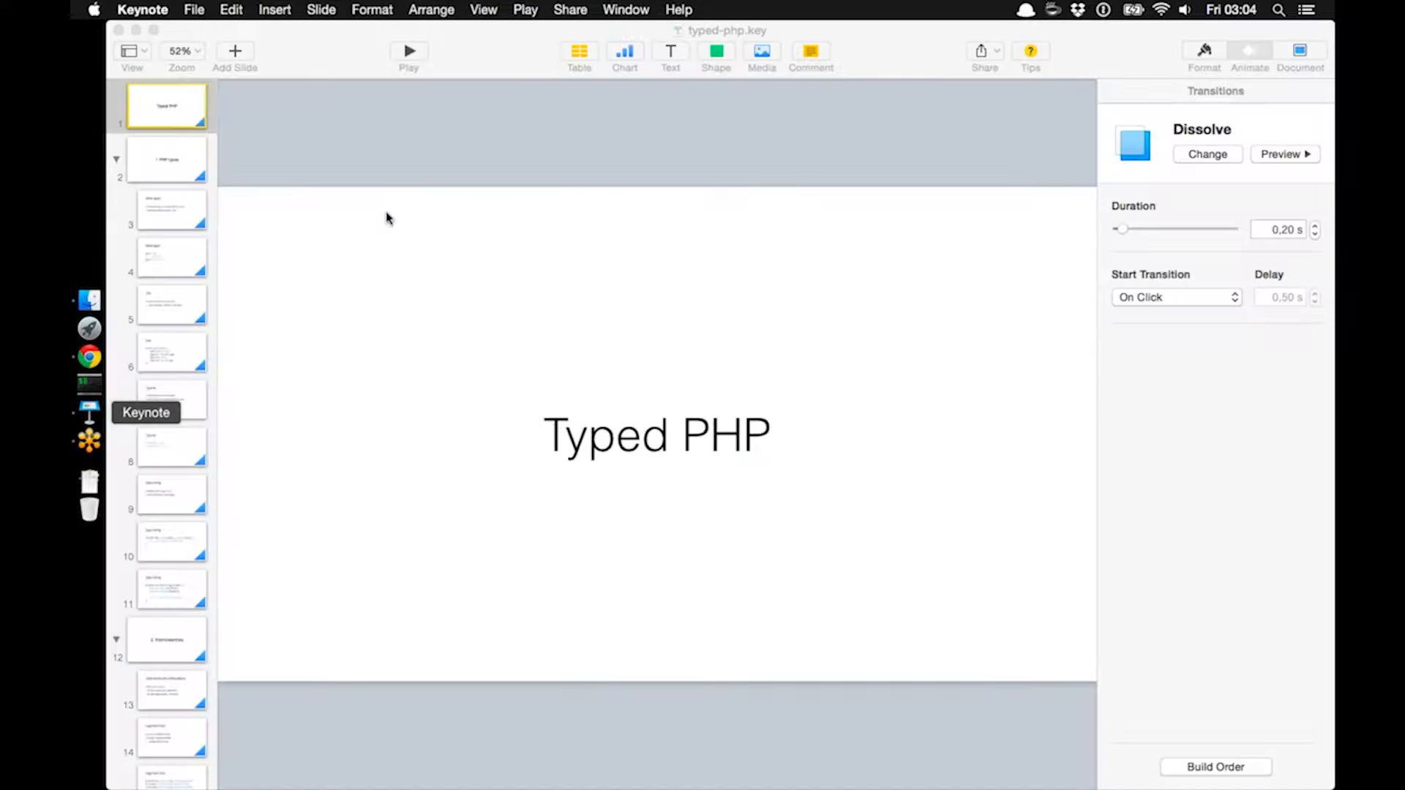
Start the slideshow so the 'Typed PHP' title slide plays full-screen.
click(408, 51)
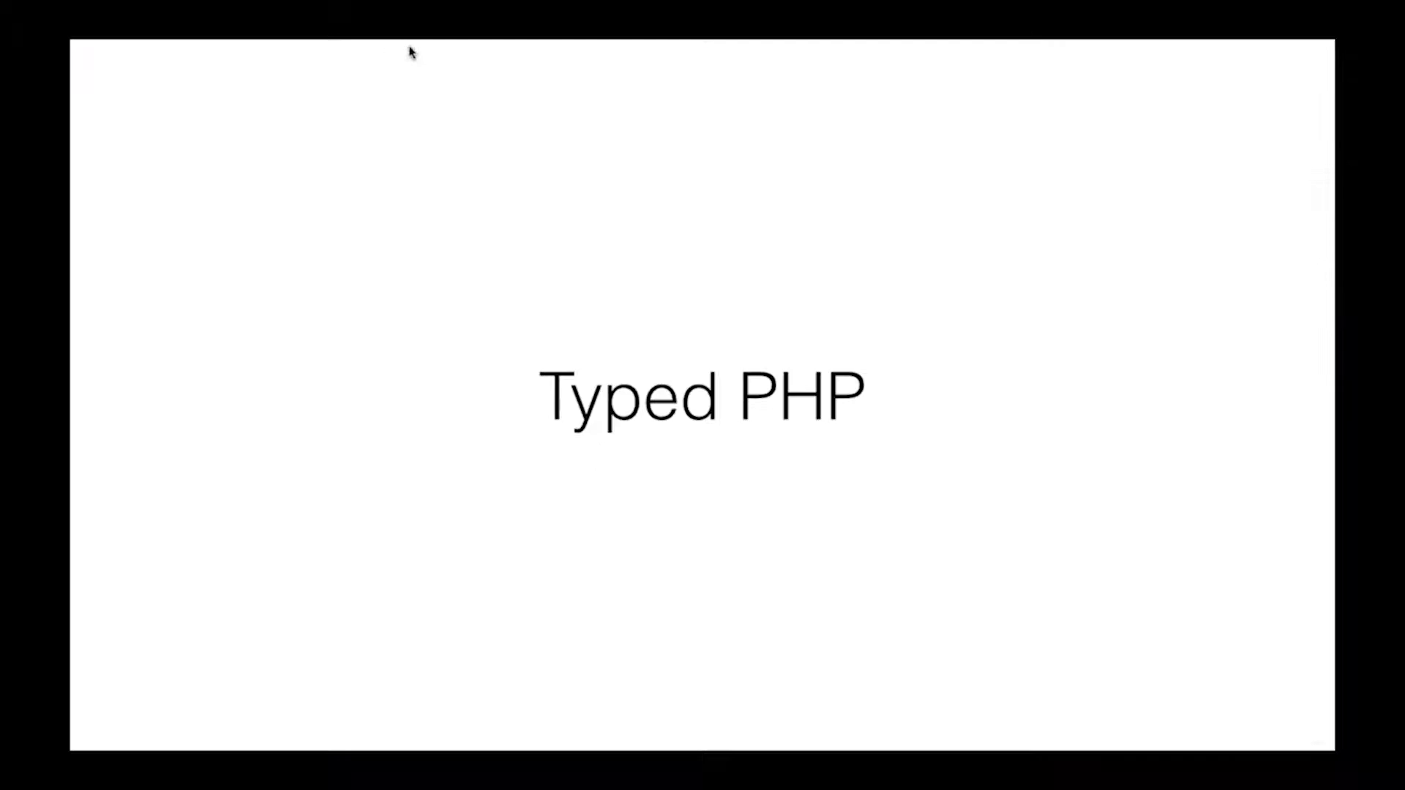
mouse_move(102, 76)
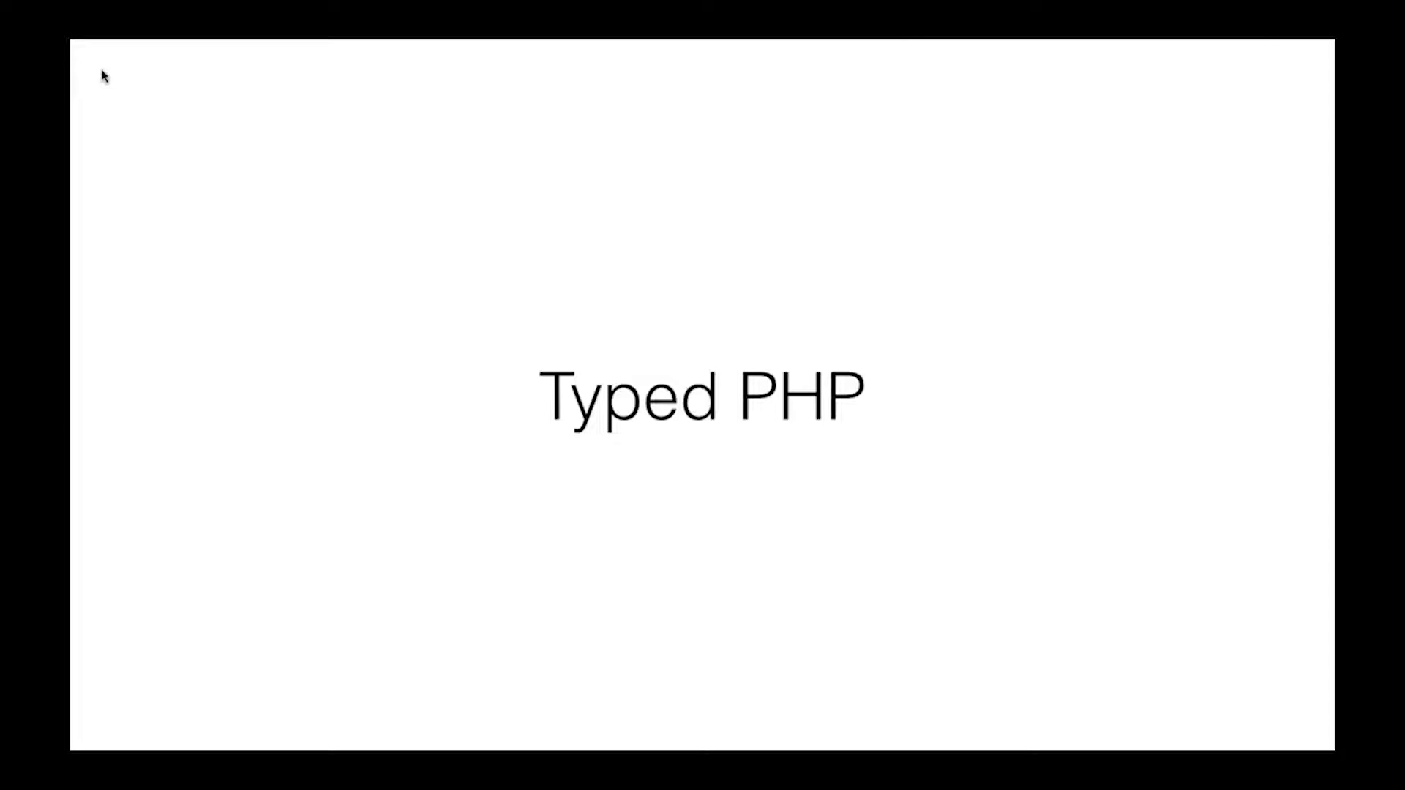
mouse_move(123, 91)
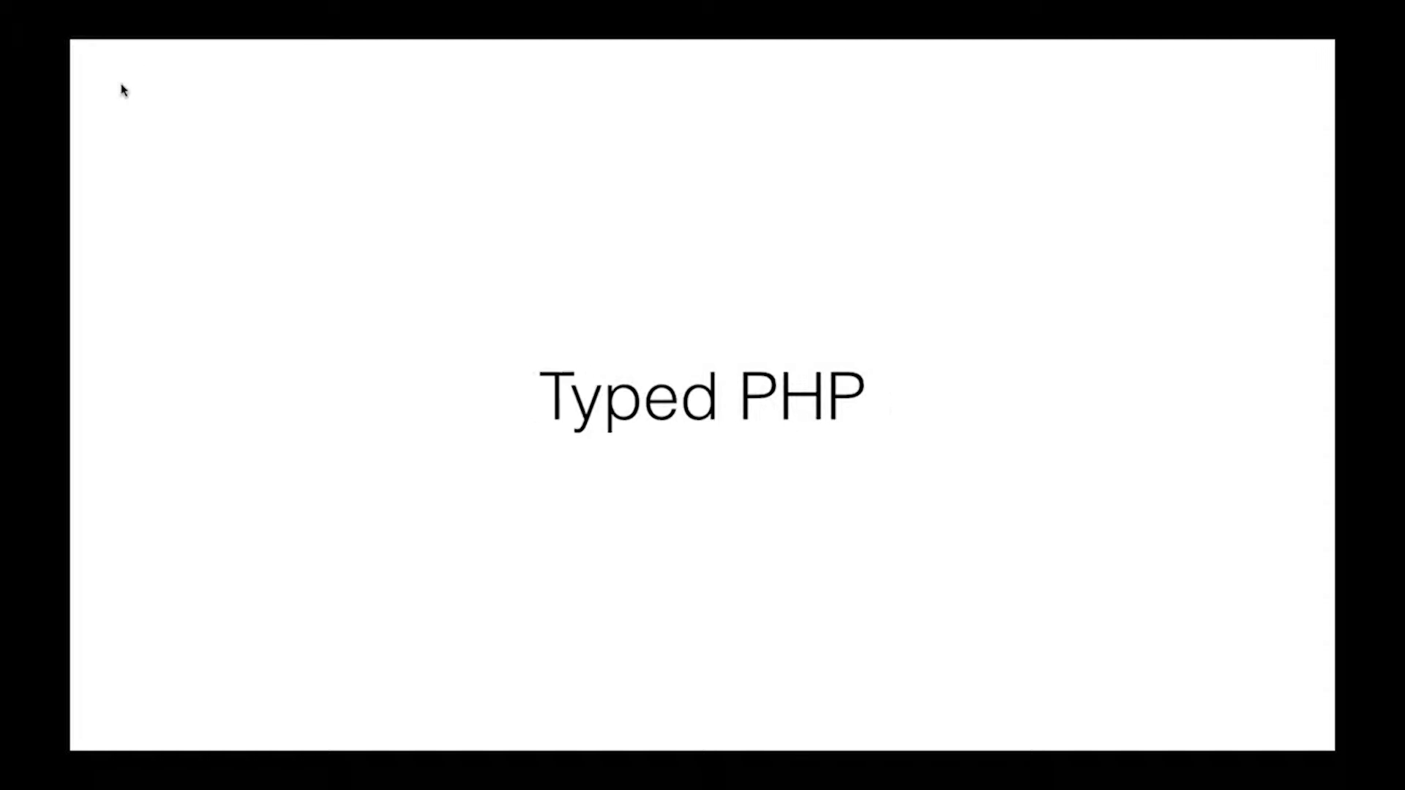